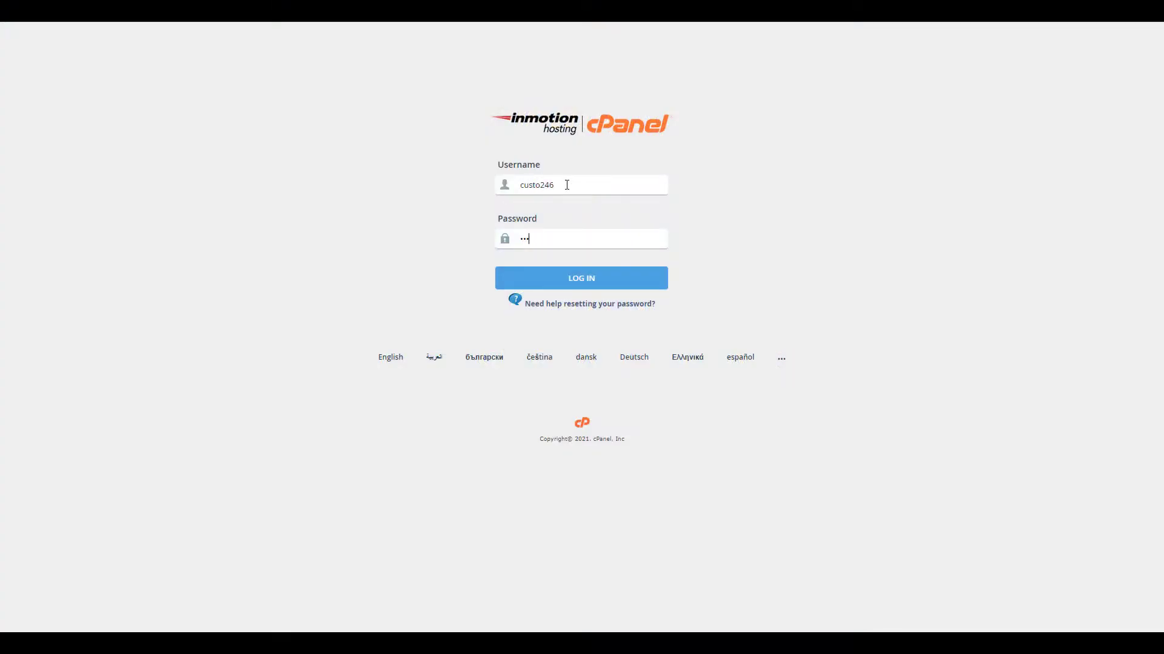
# - Log in to cPanel and scroll the home page down to the Files section
pyautogui.click(580, 278)
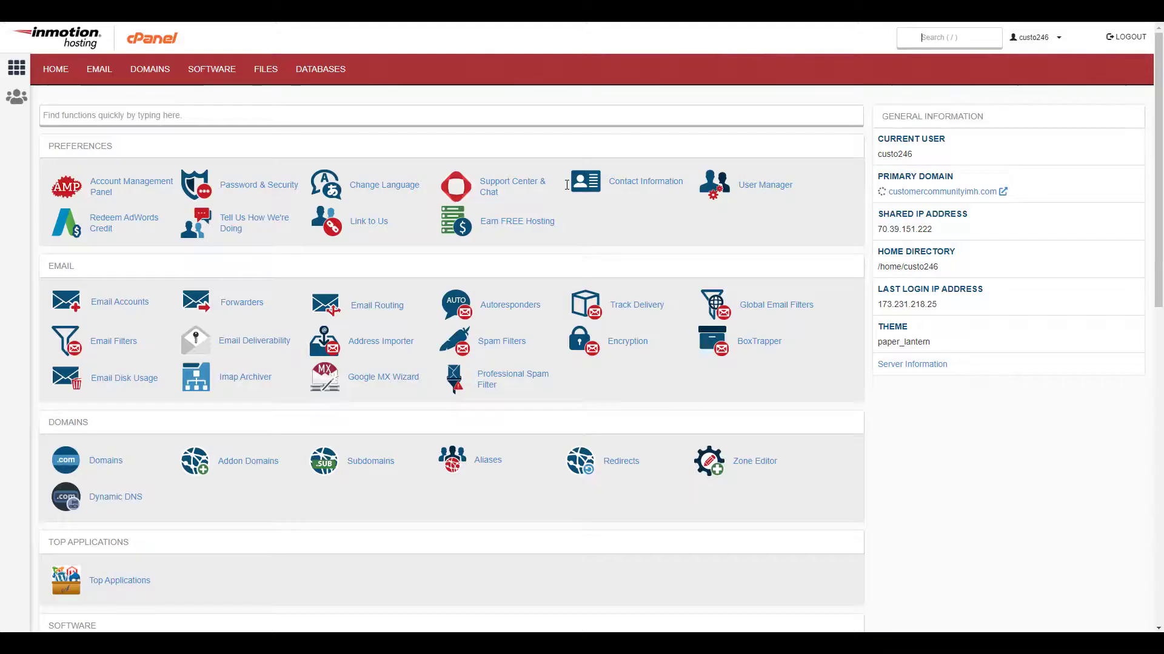
pyautogui.scroll(-3)
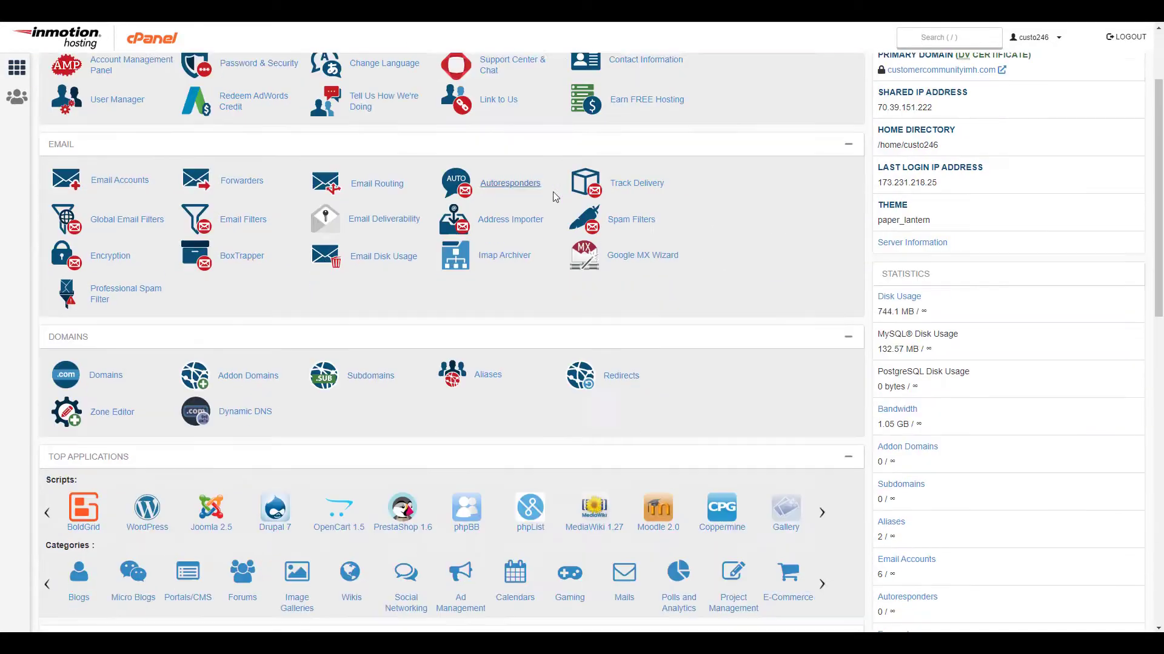
pyautogui.scroll(-3)
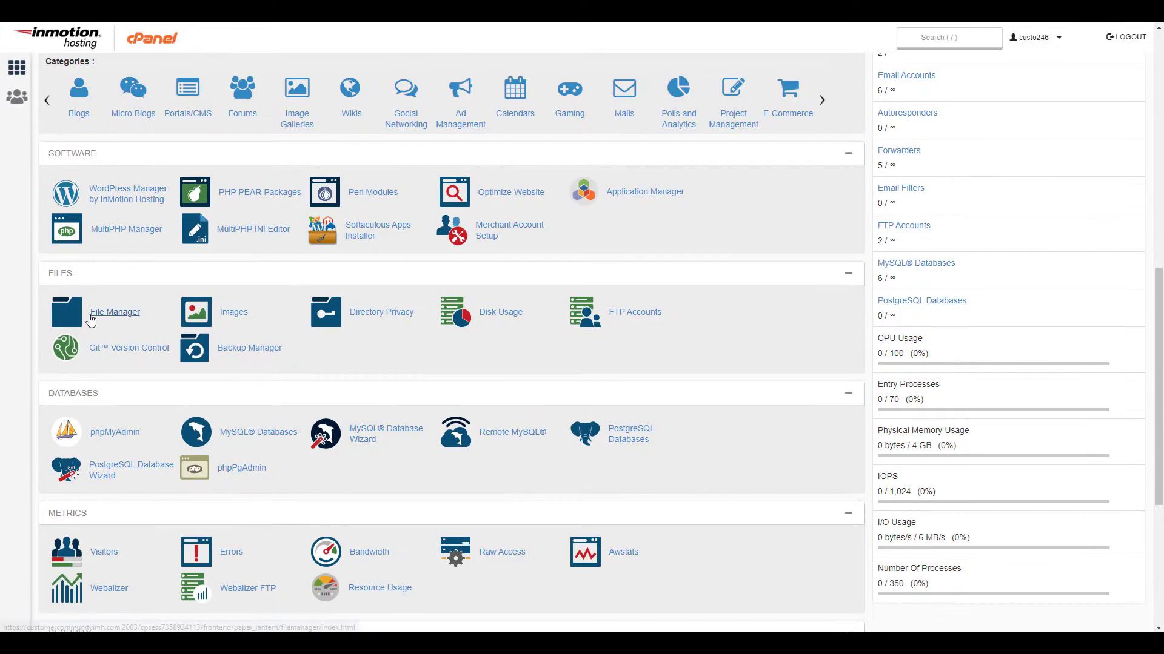
# - Open File Manager and scroll the public_html listing down to wp-config.php
pyautogui.click(115, 311)
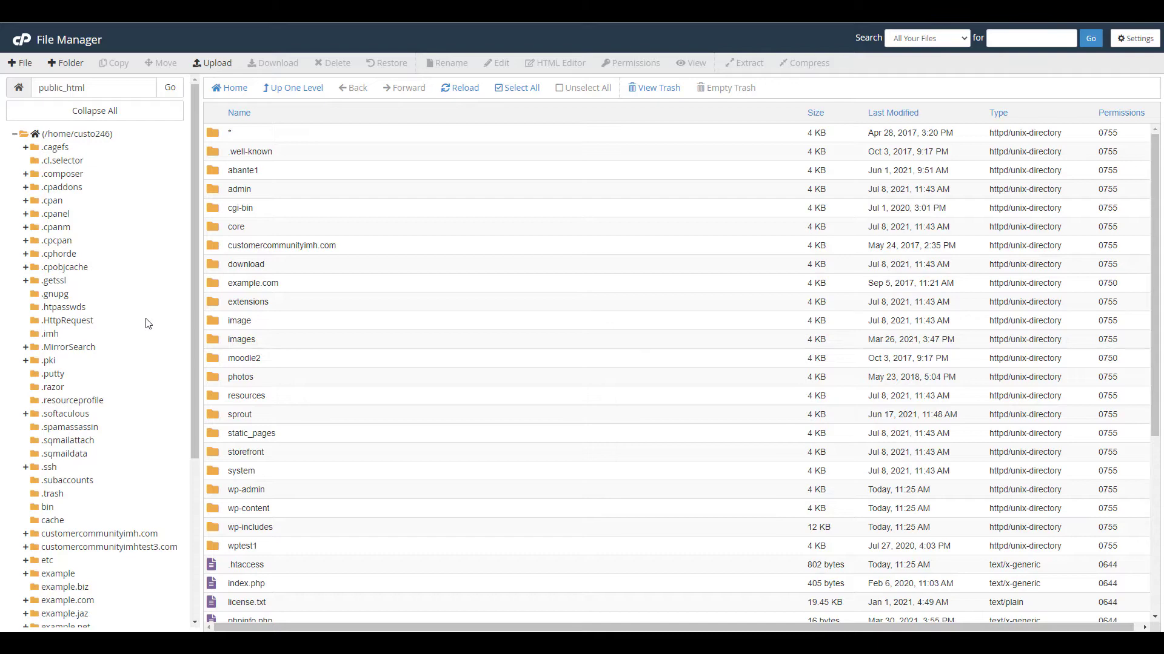
pyautogui.scroll(-3)
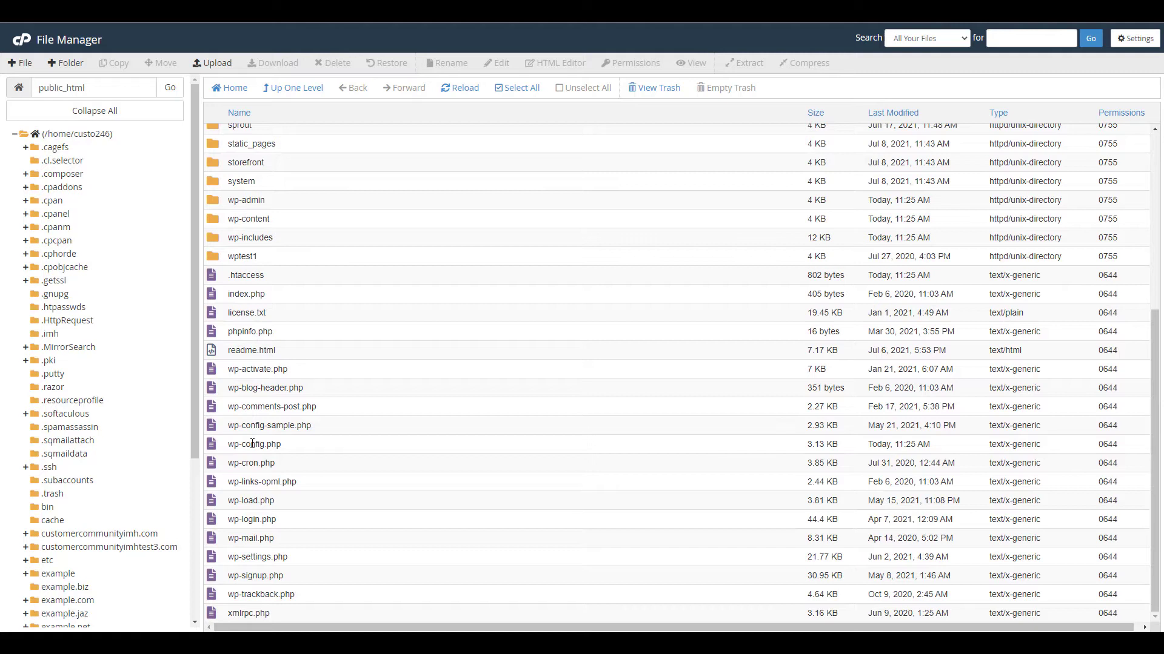
pyautogui.moveTo(254, 443)
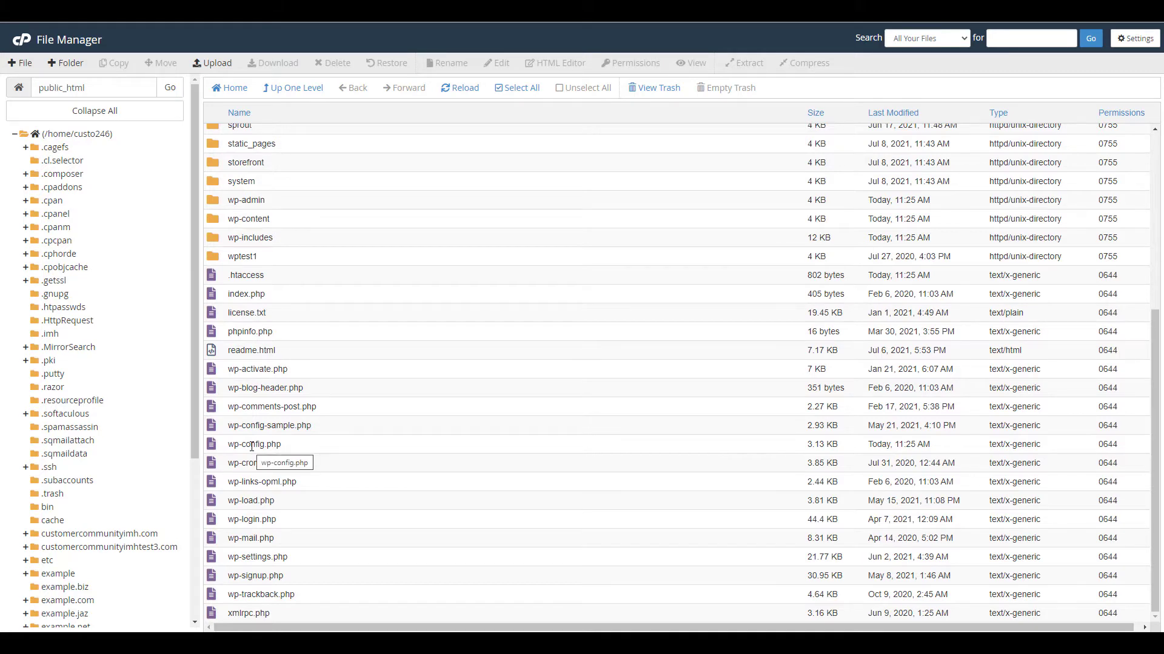
# - Open wp-config.php in the File Manager editor via its Edit context-menu option
pyautogui.rightClick(254, 443)
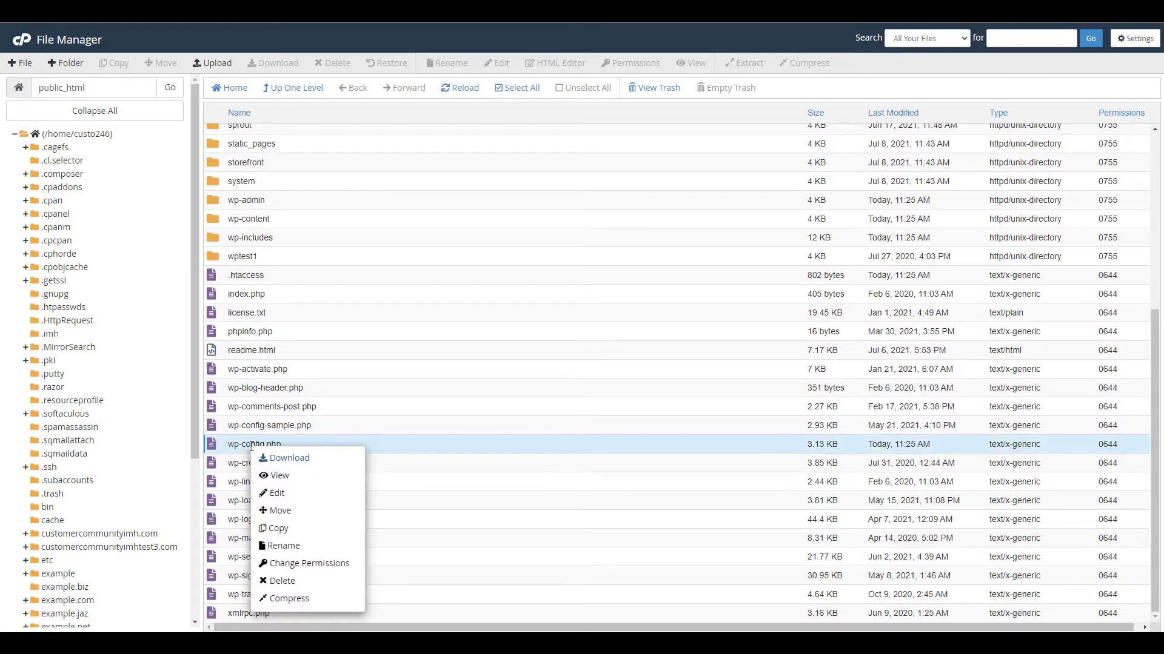
pyautogui.moveTo(277, 492)
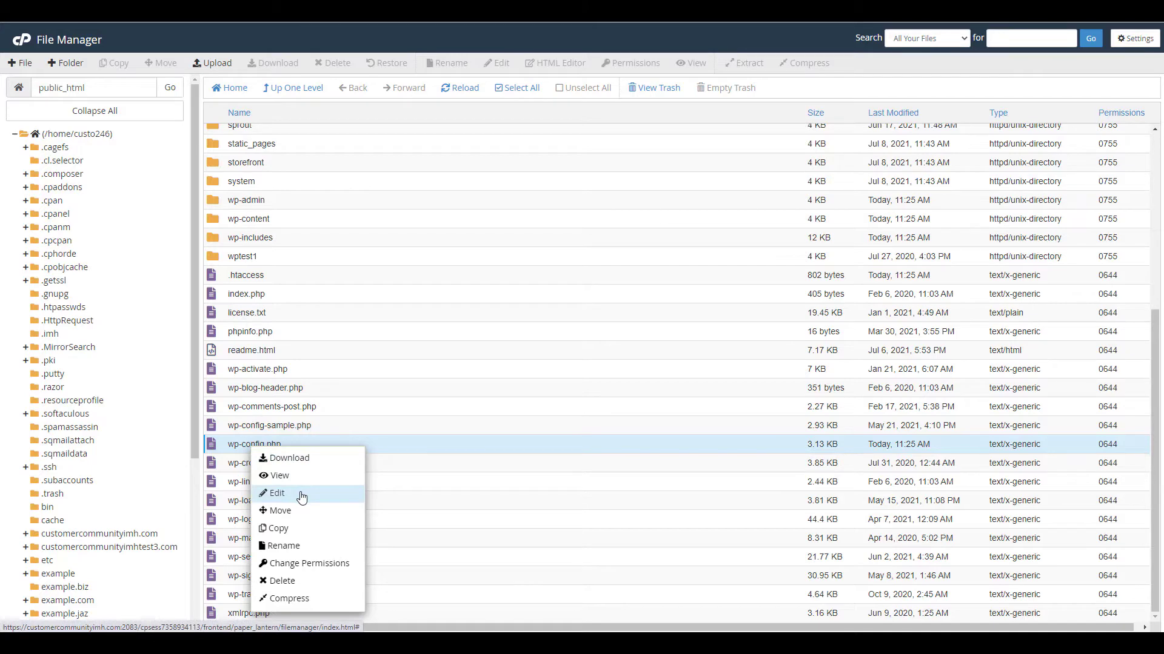
pyautogui.click(278, 493)
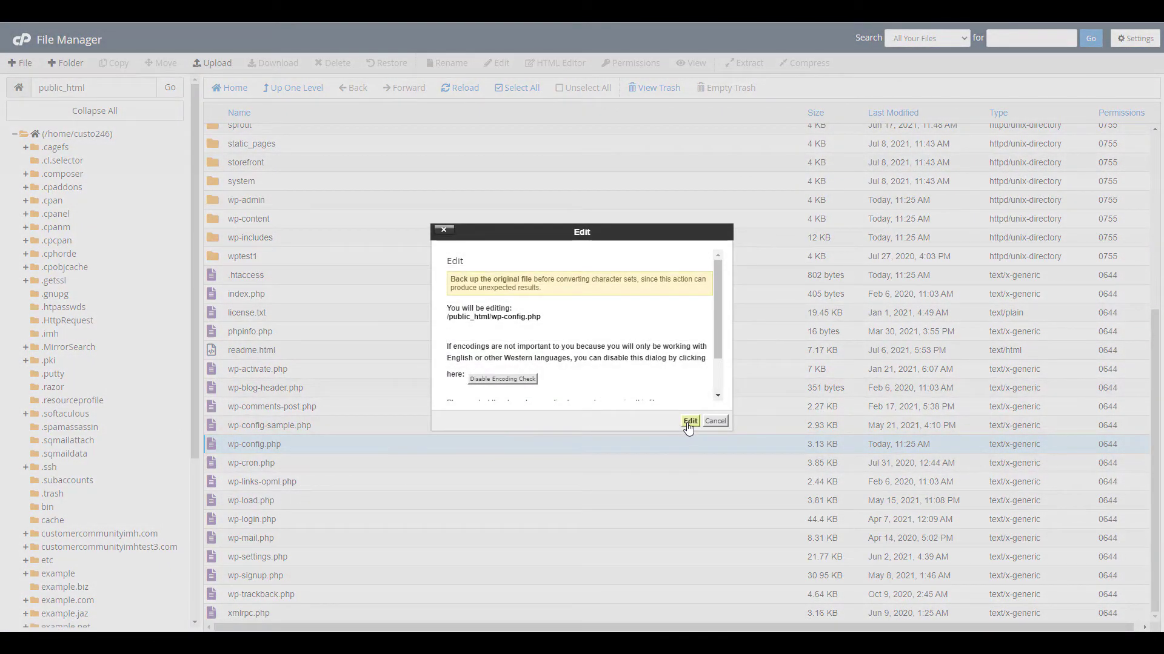
pyautogui.click(688, 421)
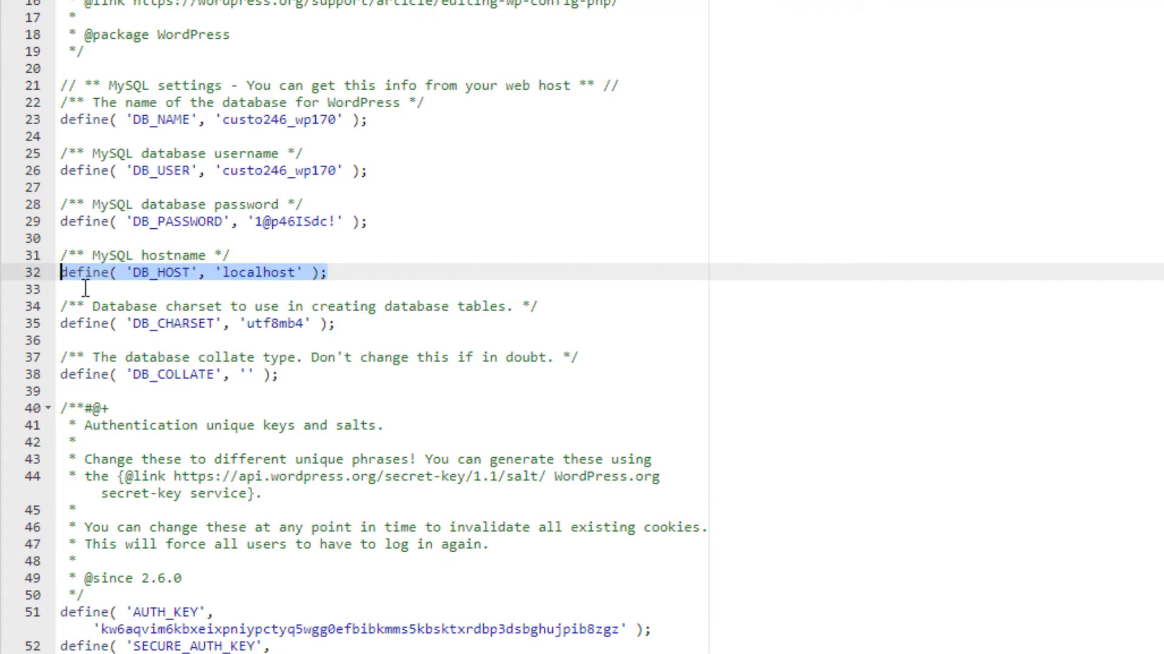
pyautogui.moveTo(263, 260)
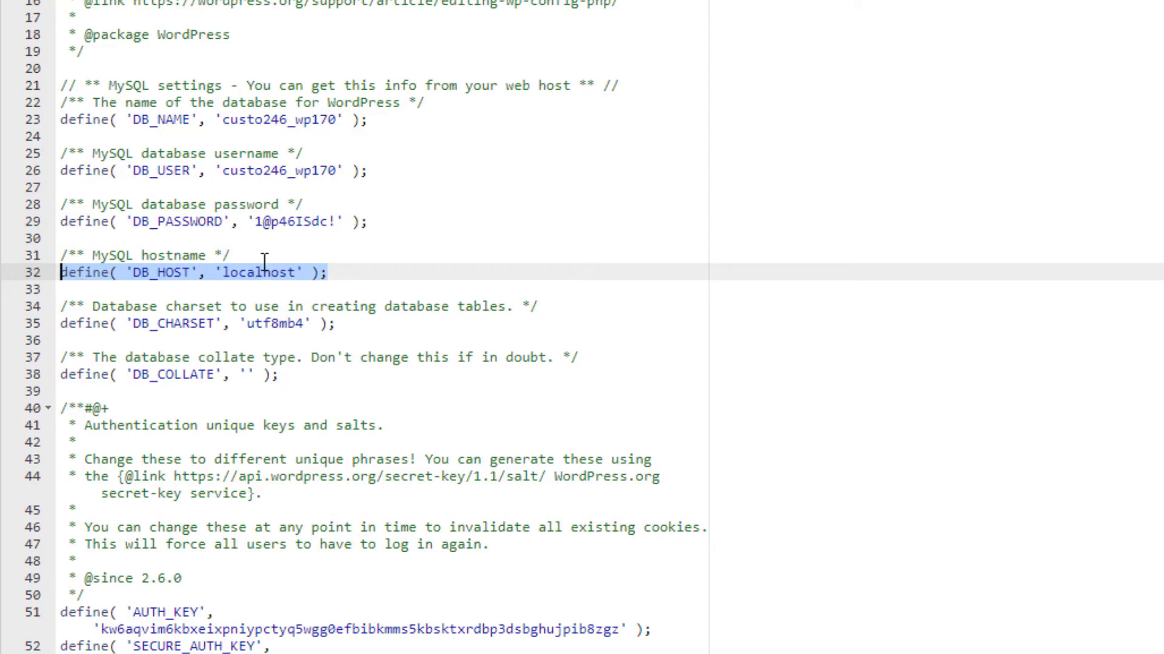
# - Append ':3306' to the DB_HOST value so it reads 'localhost:3306'
pyautogui.write(':33')
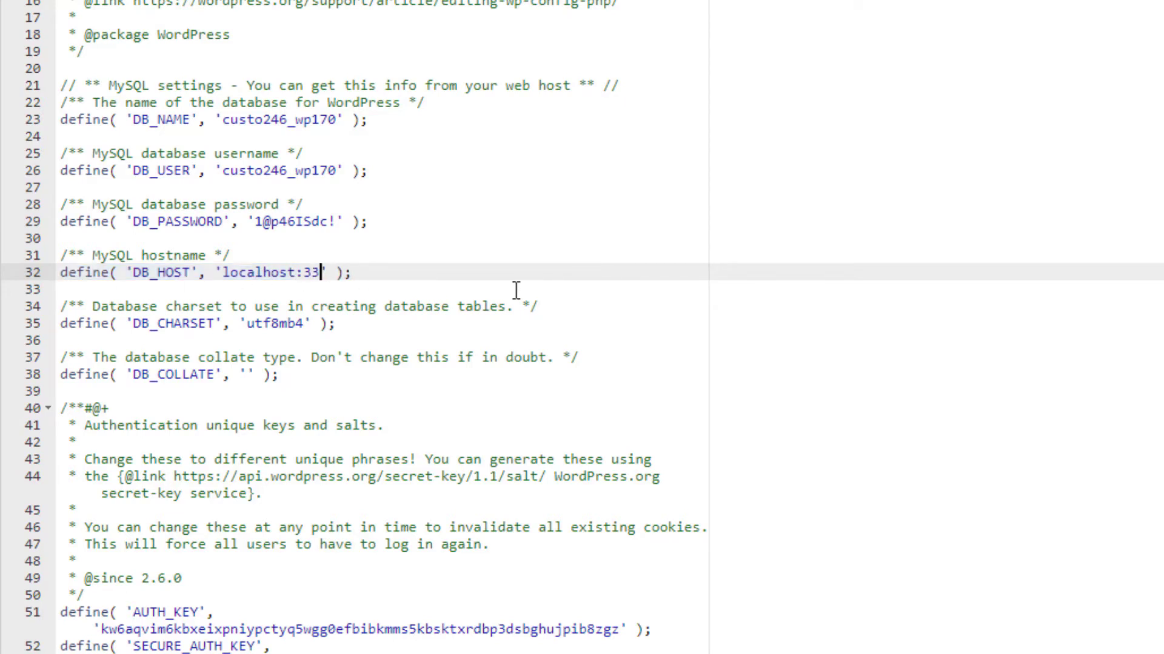
pyautogui.write('06')
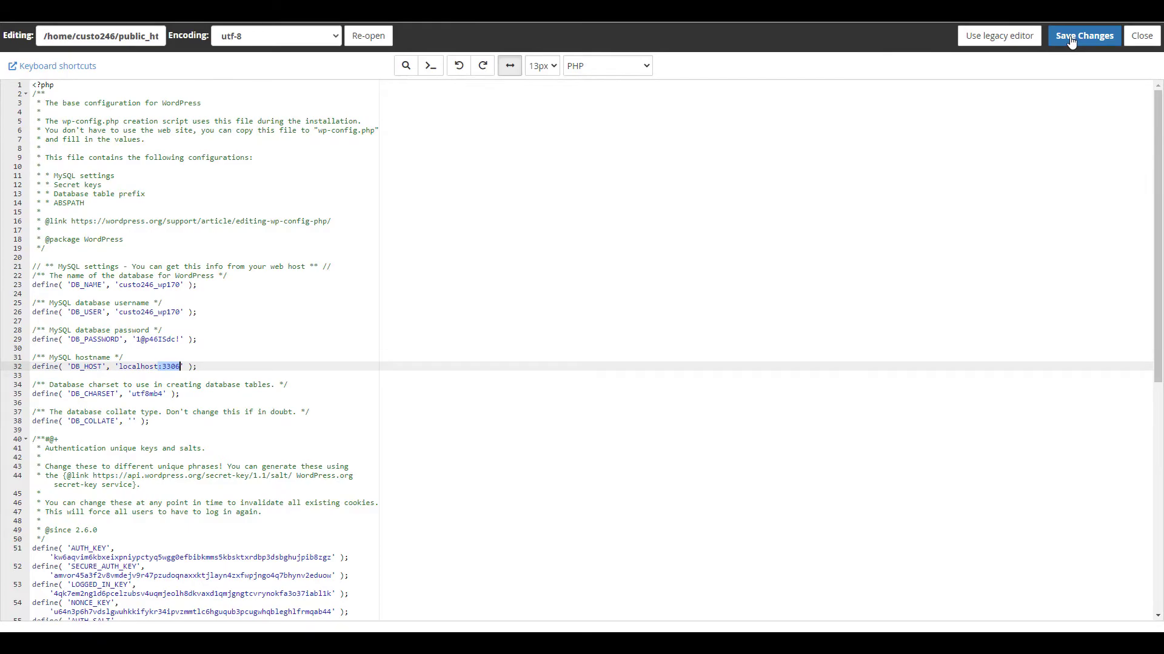
# - Save the changes to wp-config.php
pyautogui.click(1084, 35)
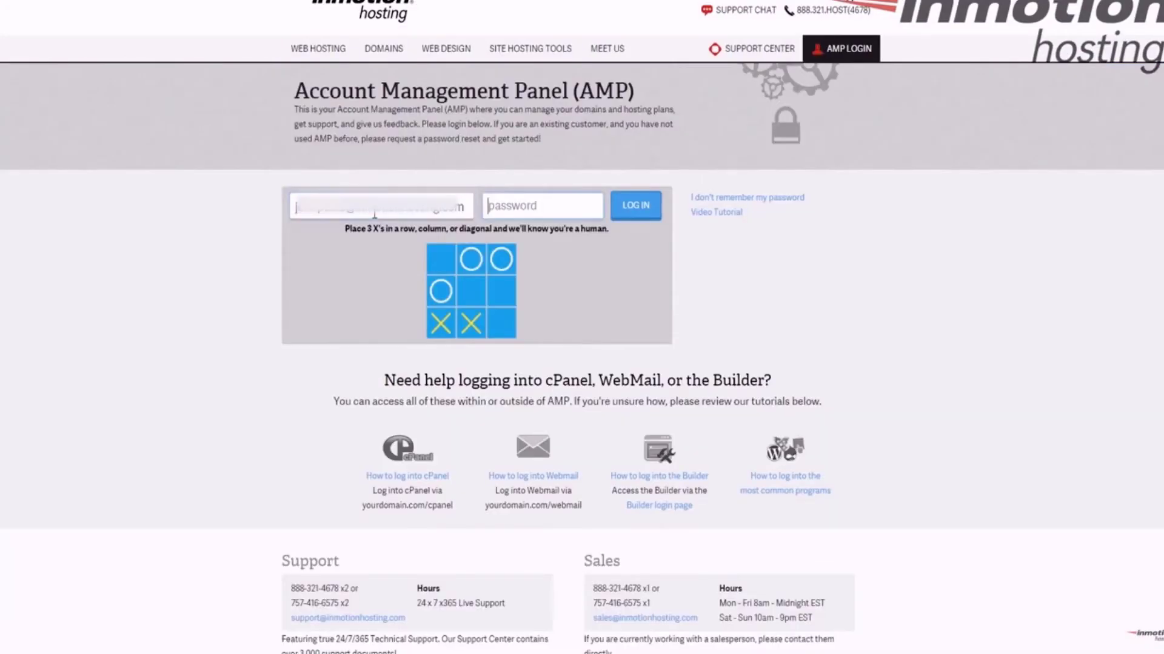
# - Log in to the InMotion Hosting AMP account dashboard
pyautogui.click(635, 205)
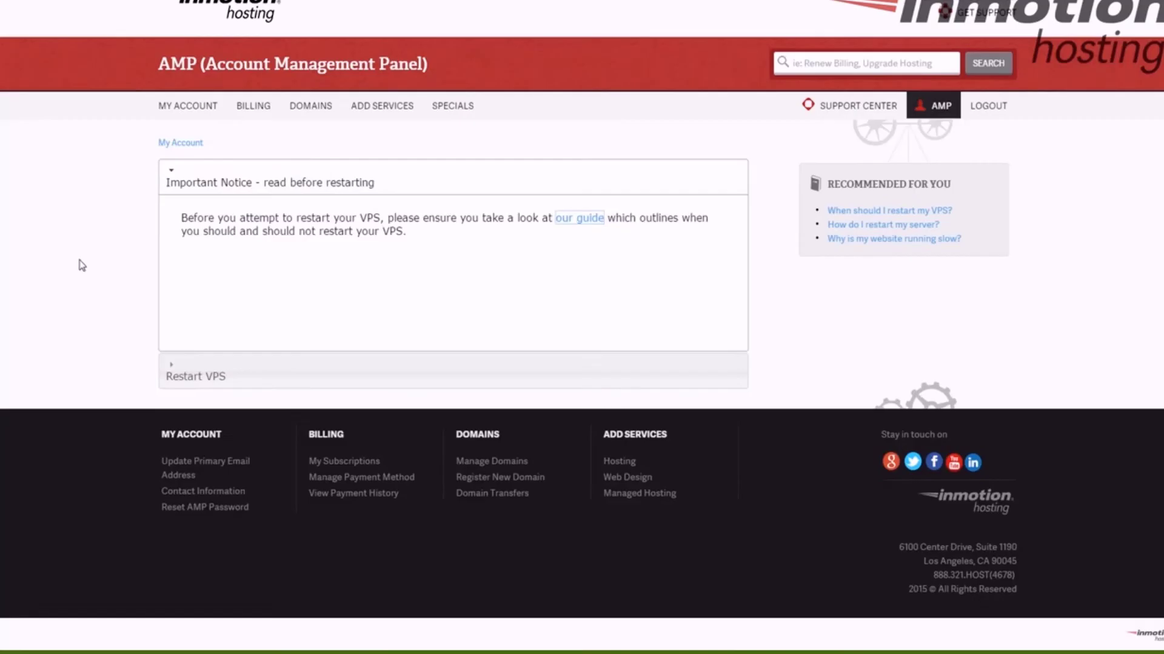